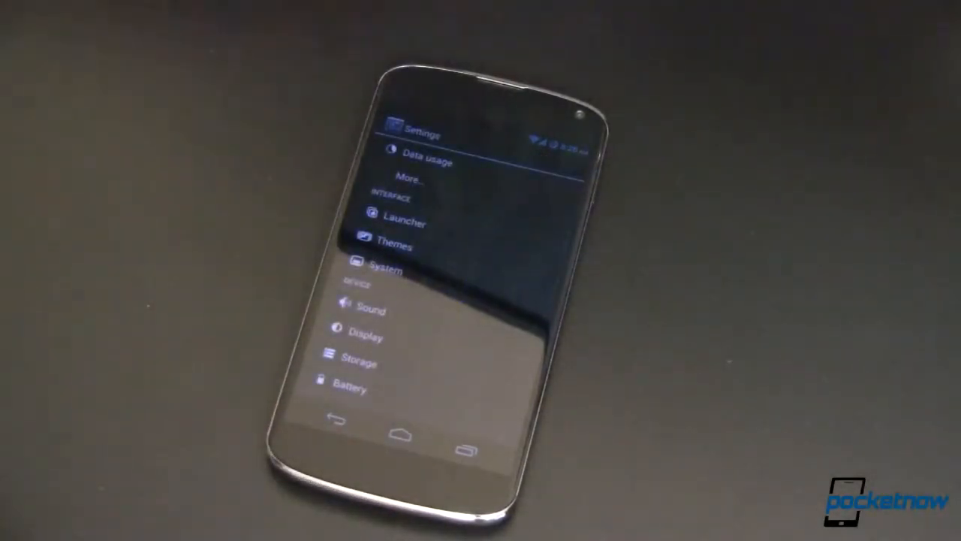
Enter the System section from the main Settings list.
click(387, 270)
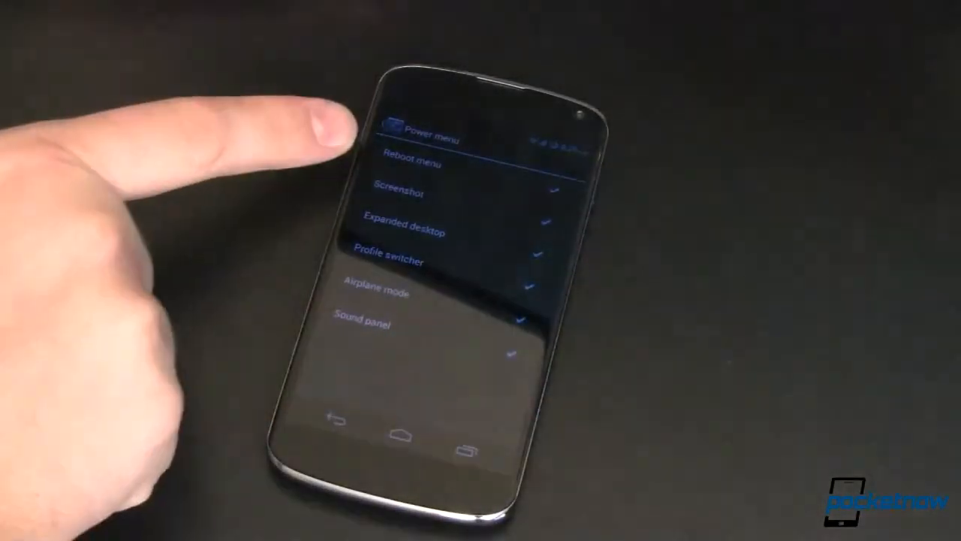
mouse_move(225, 195)
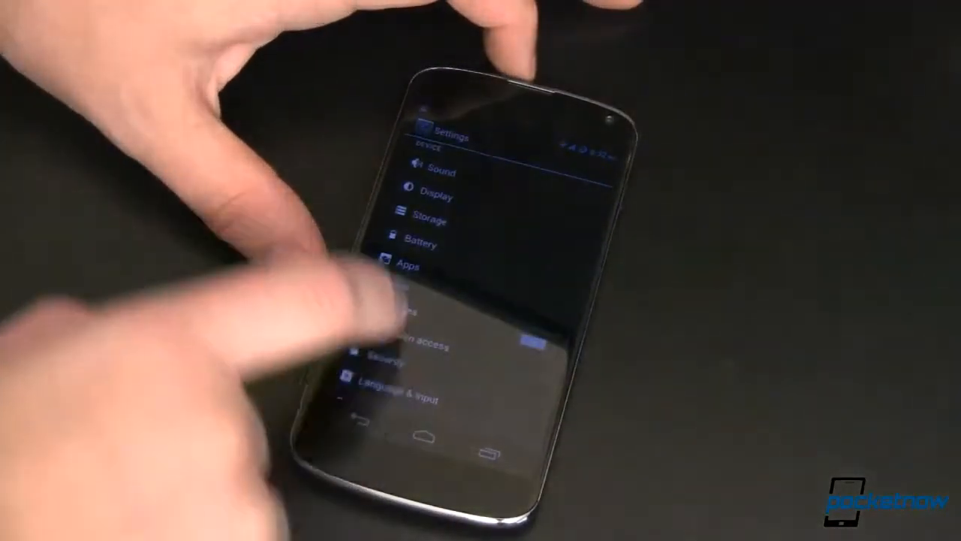
Scroll the Settings list down to Date & time, Accessibility, Developer options, Performance and About phone.
scroll(down, 3)
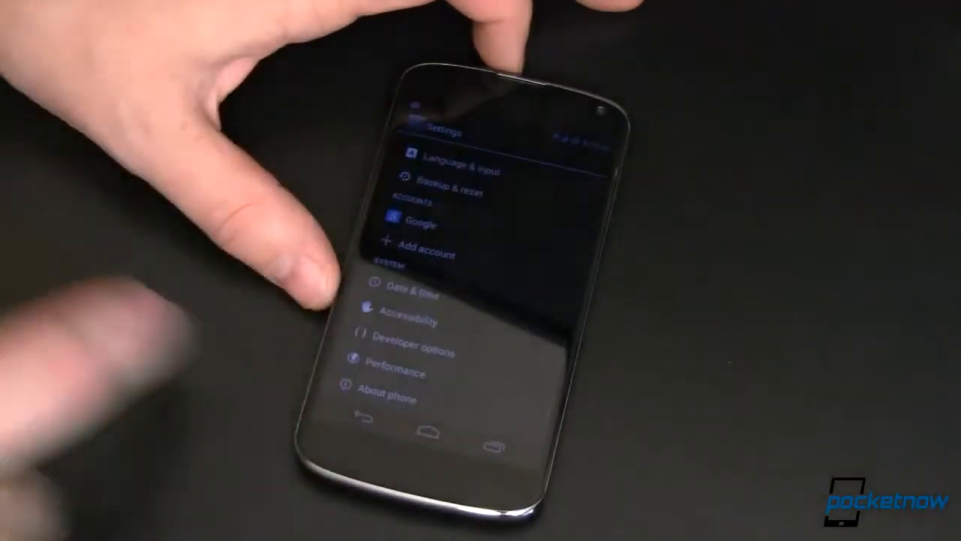